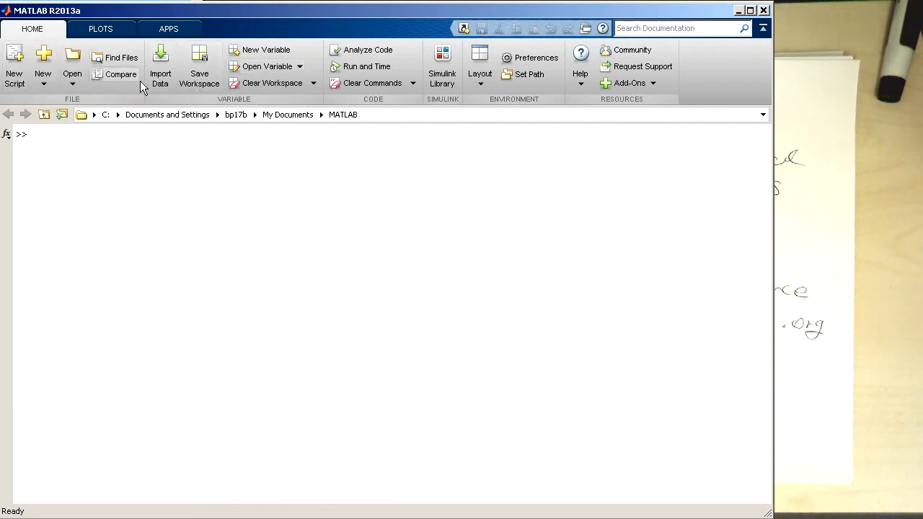
{"action": "mouse_move", "coordinate": [199, 65]}
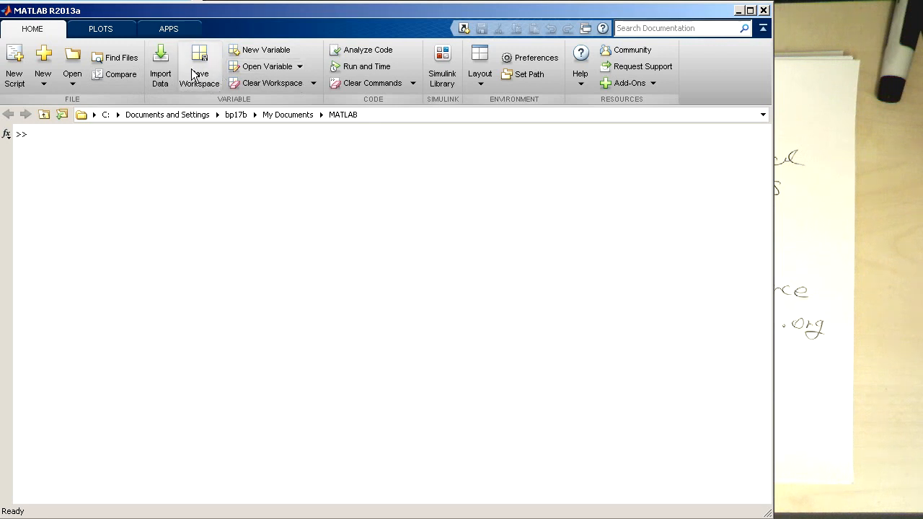
{"action": "mouse_move", "coordinate": [152, 85]}
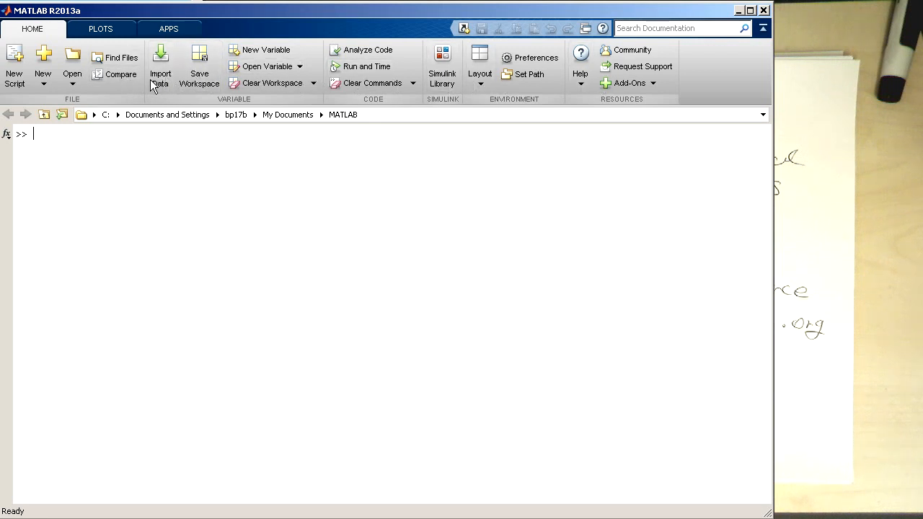
{"action": "mouse_move", "coordinate": [61, 147]}
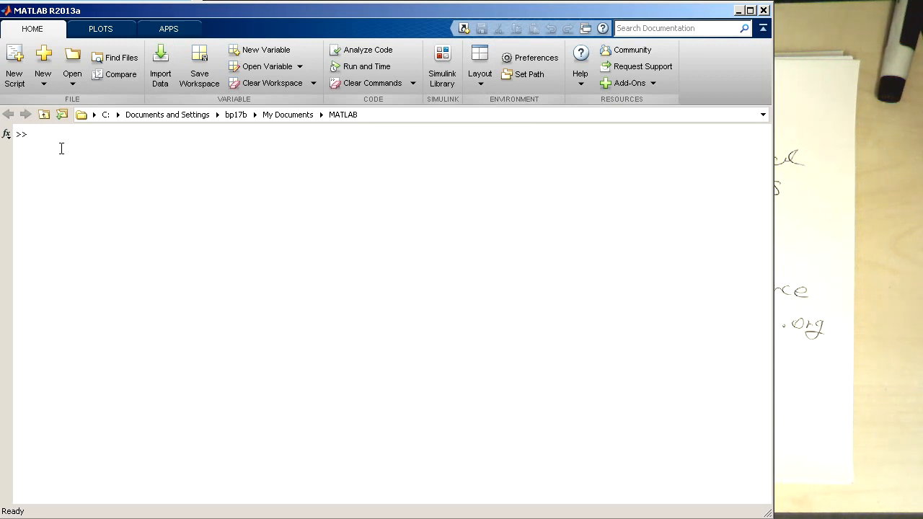
Leave the sample text 'jkhkhjkh' at the MATLAB >> prompt without running it
{"action": "type", "text": "jkhkhjkh"}
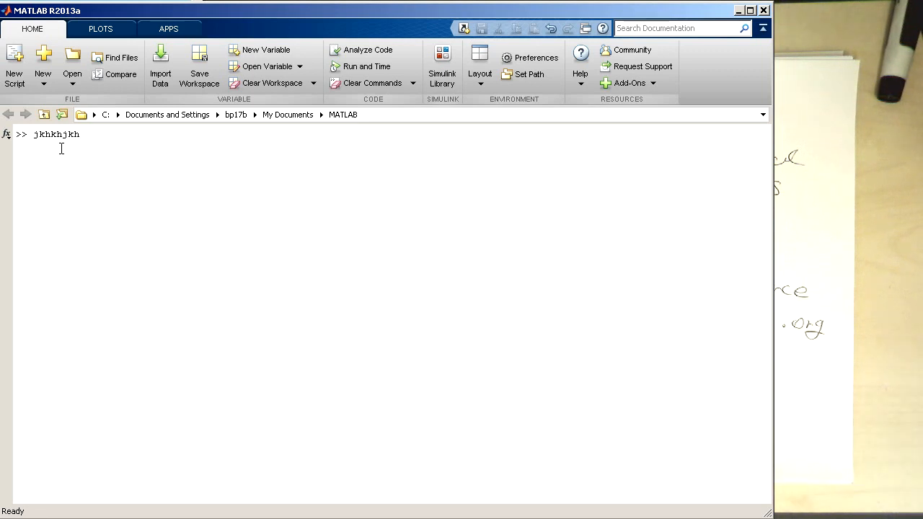
{"action": "left_click", "coordinate": [81, 134]}
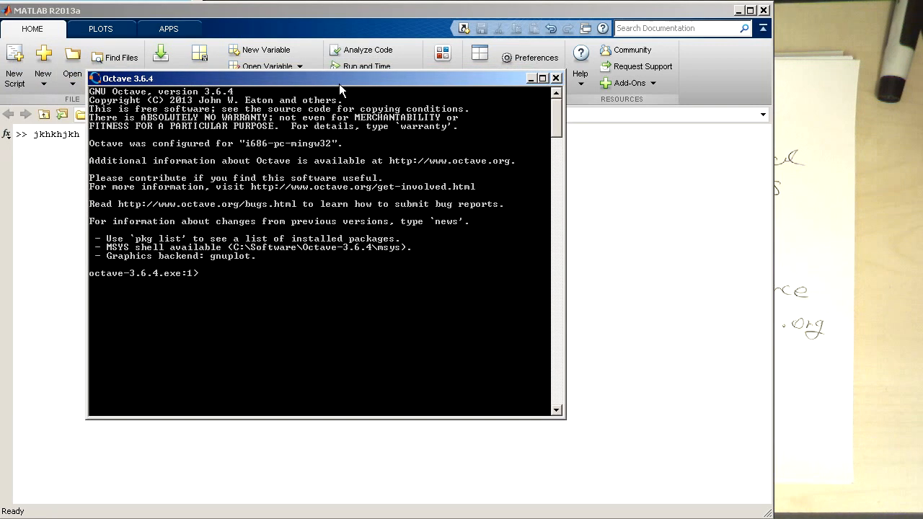
{"action": "mouse_move", "coordinate": [421, 277]}
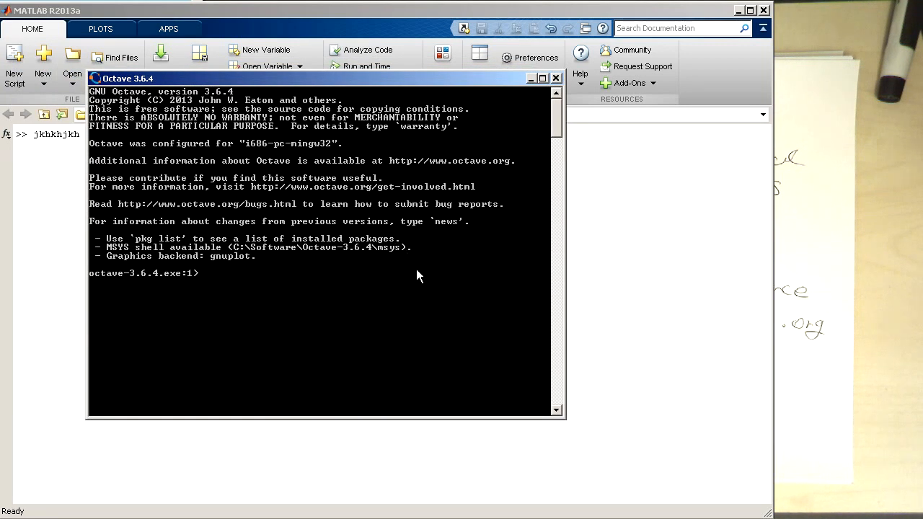
Leave the sample text 'ghghfghgf' at the Octave 3.6.4 prompt without running it
{"action": "type", "text": "ghghfghgf"}
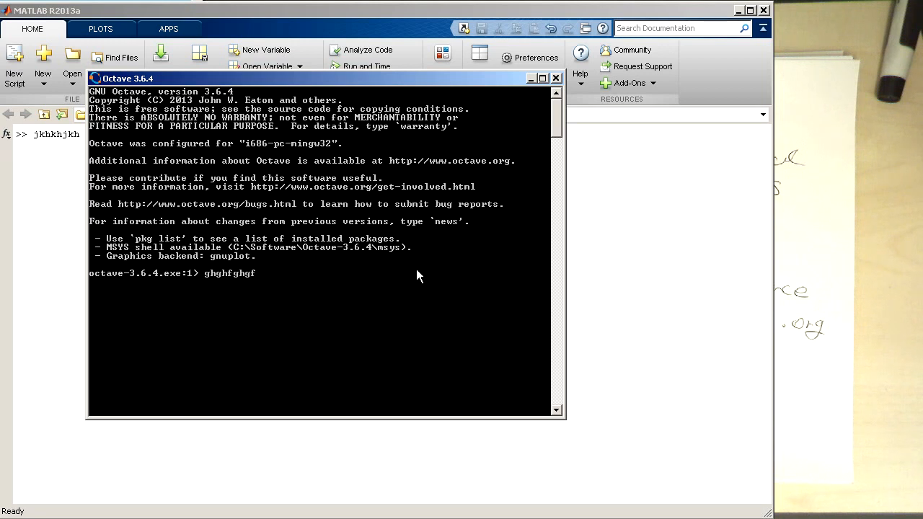